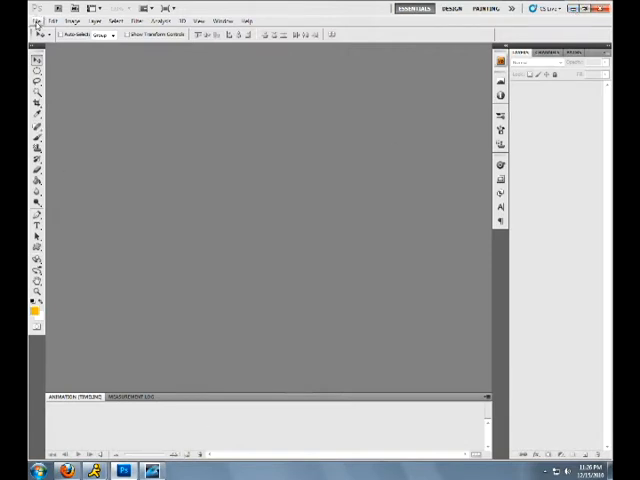
Create a new 300×200 blank document with its colour mode chosen via File > New
{"action": "left_click", "coordinate": [36, 20]}
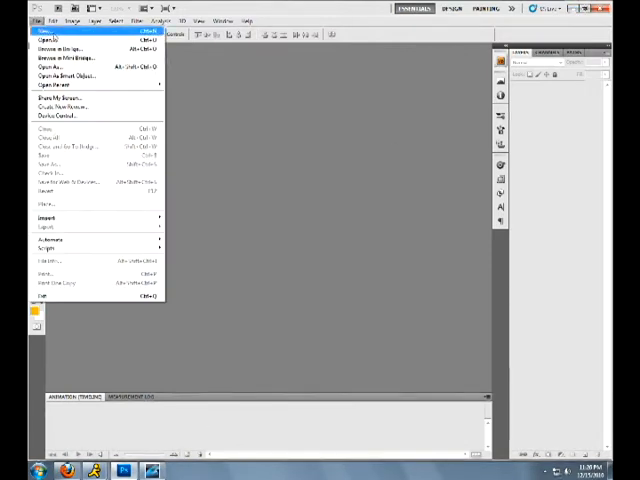
{"action": "left_click", "coordinate": [140, 20]}
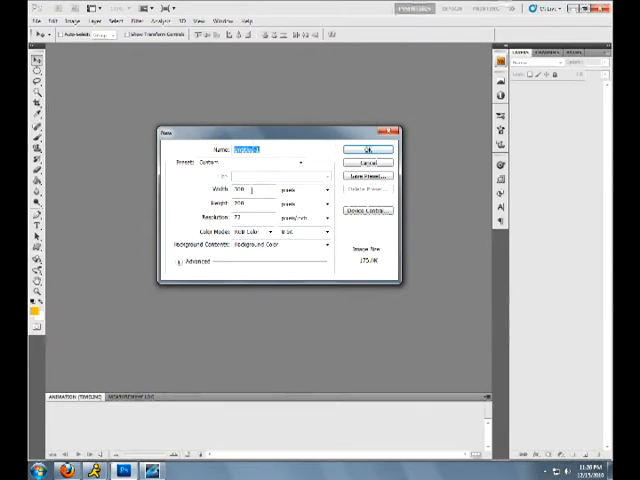
{"action": "left_click", "coordinate": [244, 190]}
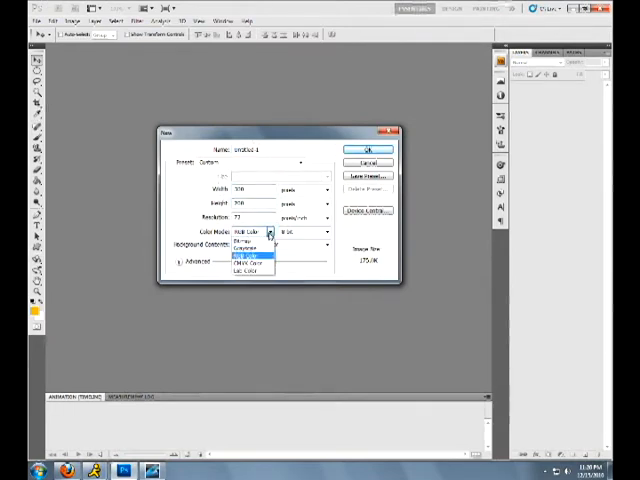
{"action": "left_click", "coordinate": [248, 248]}
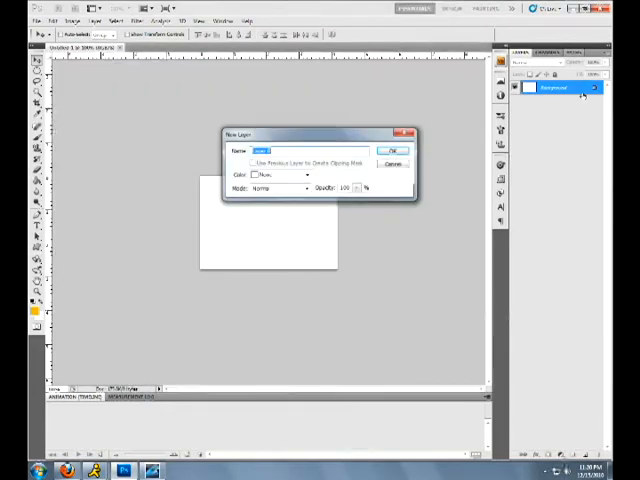
Confirm the new layer and fill the whole canvas with solid black
{"action": "left_click", "coordinate": [392, 150]}
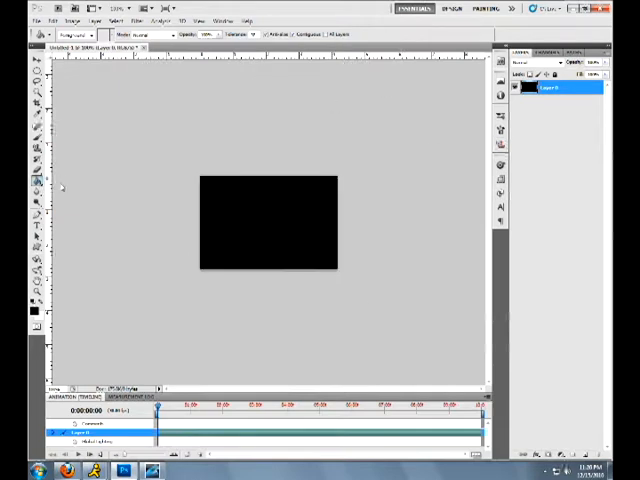
{"action": "left_click", "coordinate": [32, 178]}
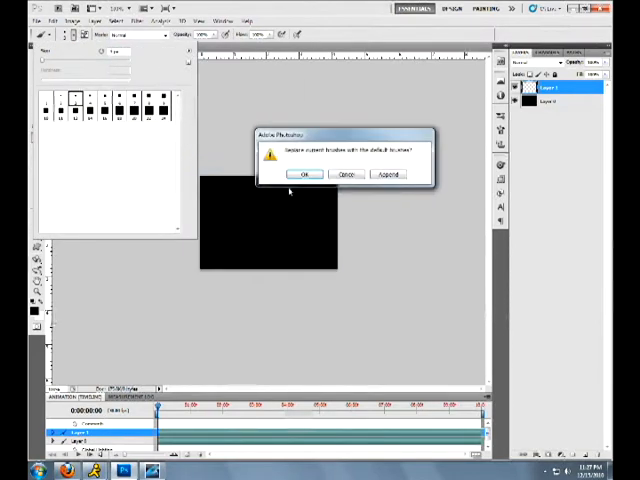
Load an additional brush library into the presets, answering the replace prompt
{"action": "left_click", "coordinate": [308, 174]}
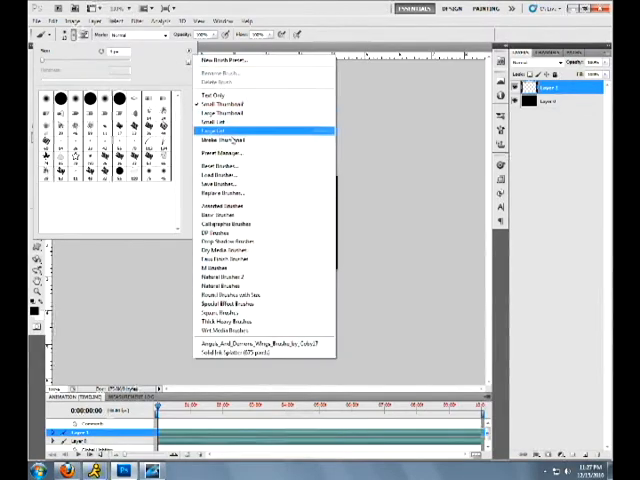
{"action": "left_click", "coordinate": [214, 178]}
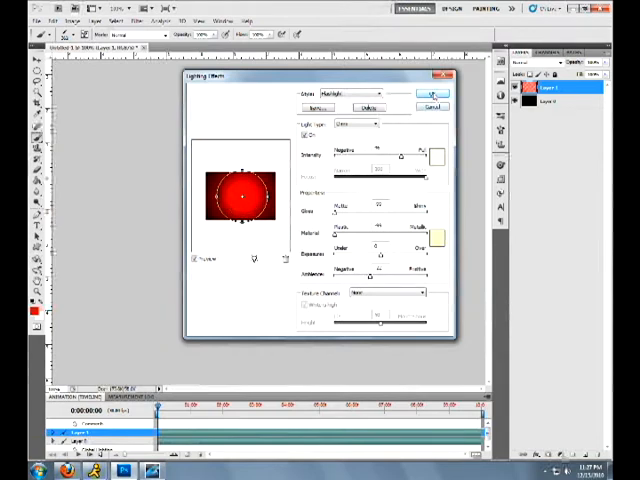
Apply the Lighting Effects filter to cast a red glow over the dark grunge layer
{"action": "left_click", "coordinate": [422, 92]}
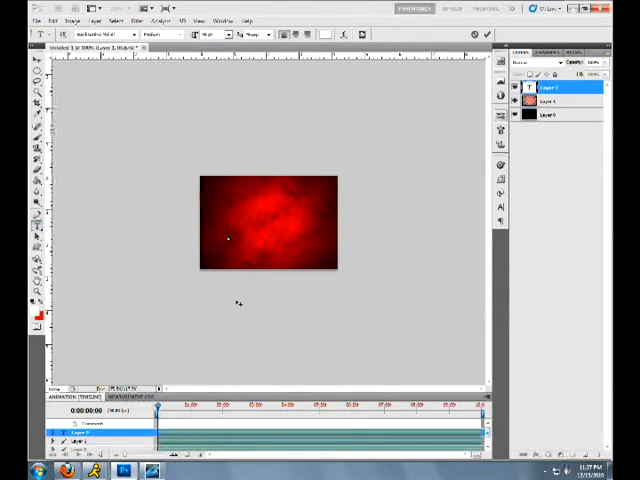
Add white 'NEVIIK DZN' text in a bold font with widened letter spacing
{"action": "type", "text": "NeviiK DzN"}
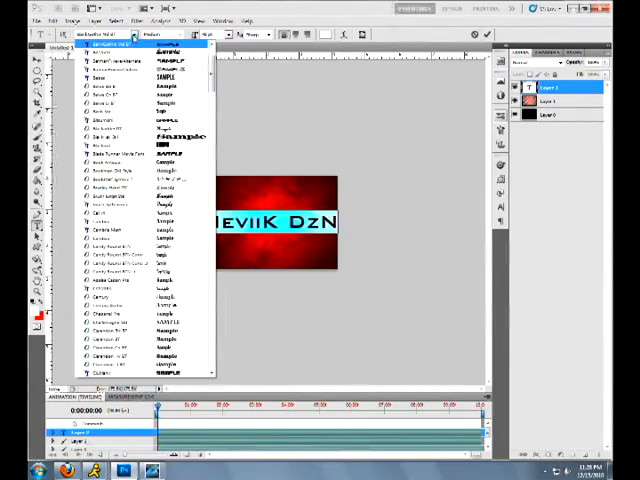
{"action": "scroll", "scroll_direction": "down", "scroll_amount": 3}
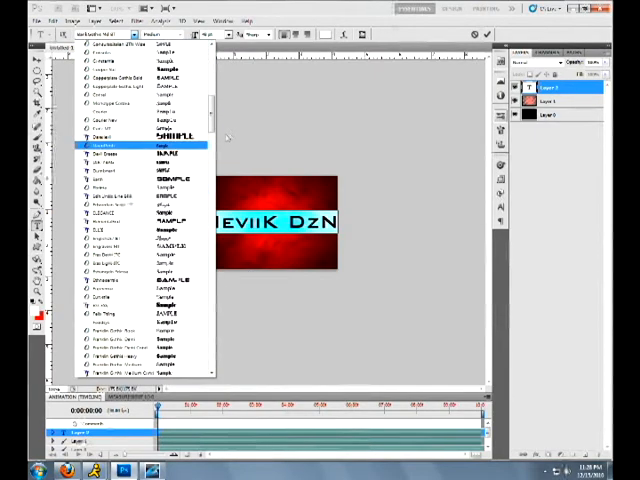
{"action": "scroll", "scroll_direction": "down", "scroll_amount": 3}
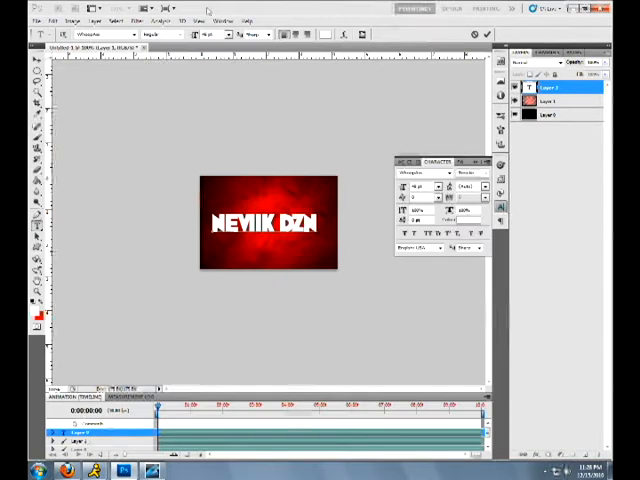
{"action": "left_click", "coordinate": [228, 20]}
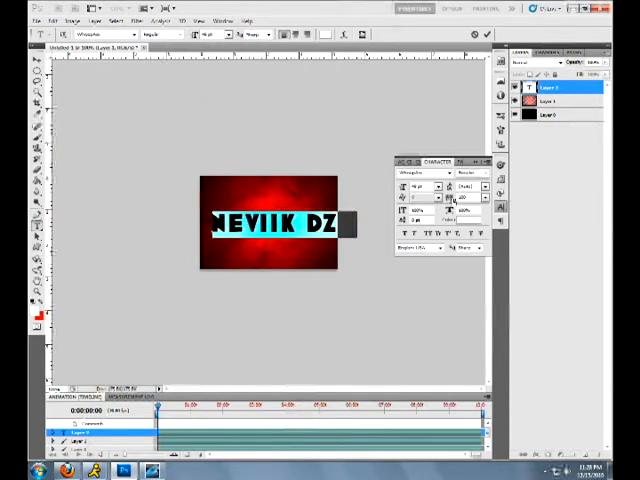
{"action": "type", "text": "N"}
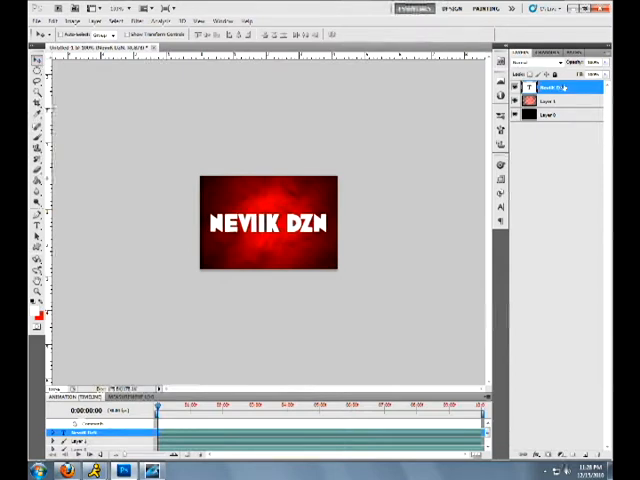
Give the text layer Bevel and Emboss, Inner Shadow and a Gradient Overlay
{"action": "double_click", "coordinate": [556, 88]}
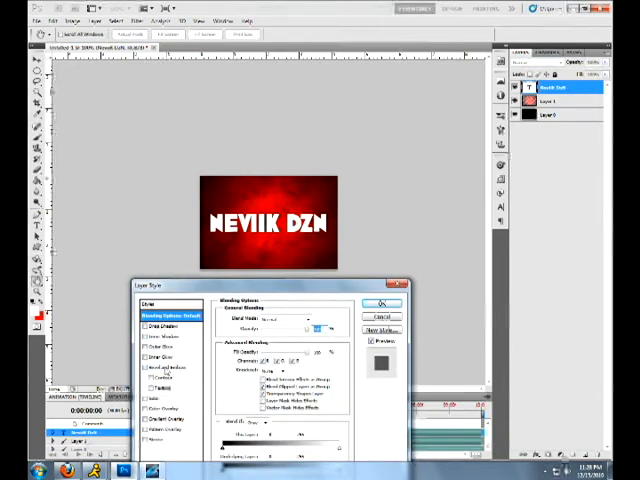
{"action": "left_click", "coordinate": [168, 368]}
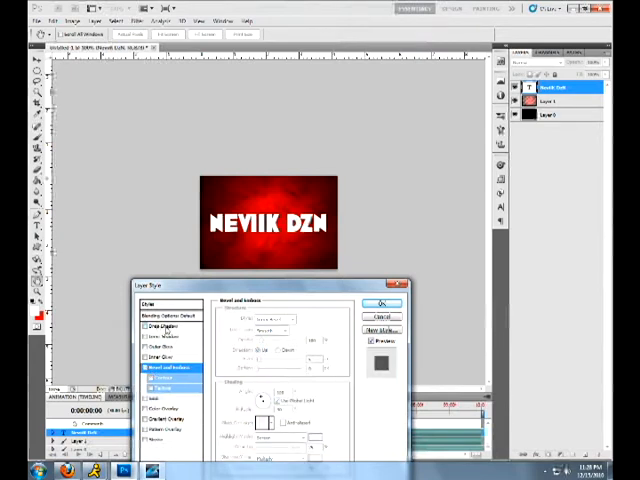
{"action": "left_click", "coordinate": [160, 320]}
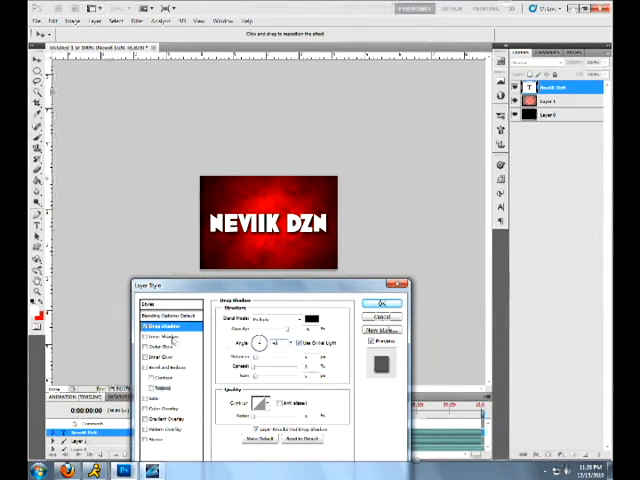
{"action": "left_click", "coordinate": [158, 336]}
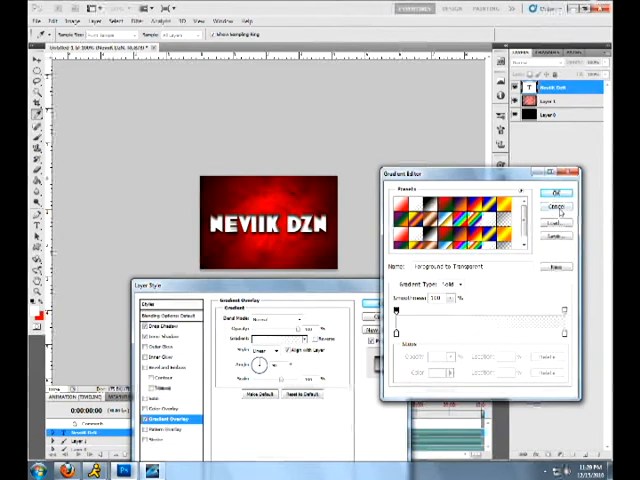
{"action": "left_click", "coordinate": [548, 192]}
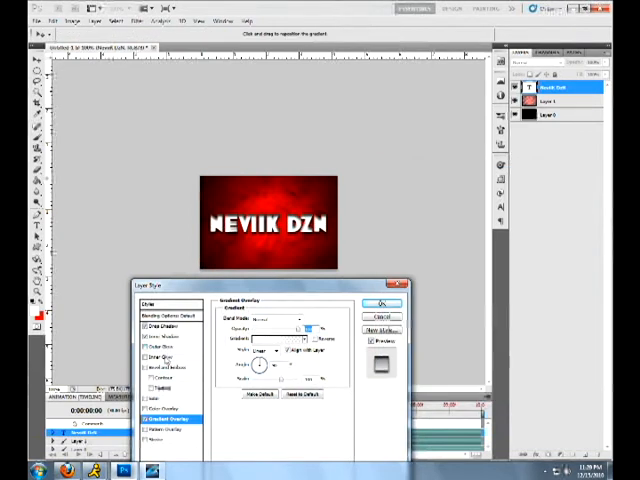
Add a red-coloured stroke effect and apply all the layer styles to the text
{"action": "left_click", "coordinate": [156, 356]}
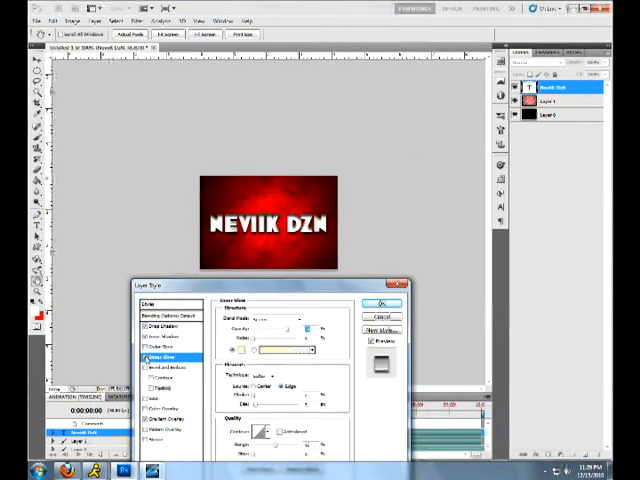
{"action": "left_click", "coordinate": [164, 340]}
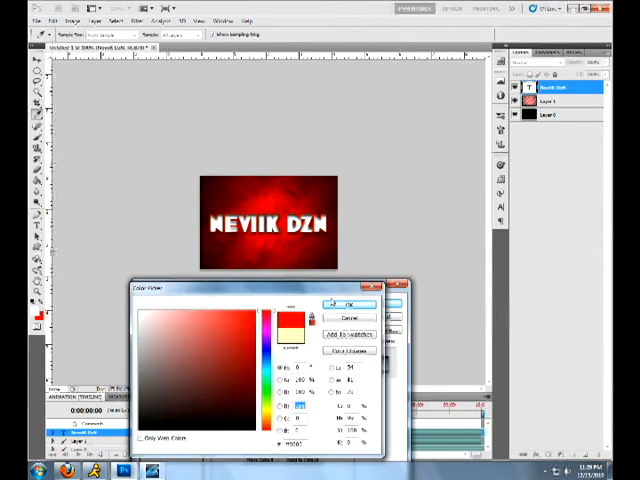
{"action": "left_click", "coordinate": [352, 304]}
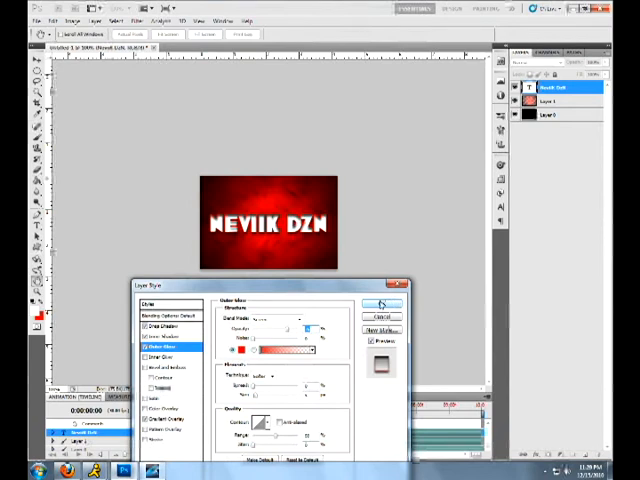
{"action": "left_click", "coordinate": [380, 304]}
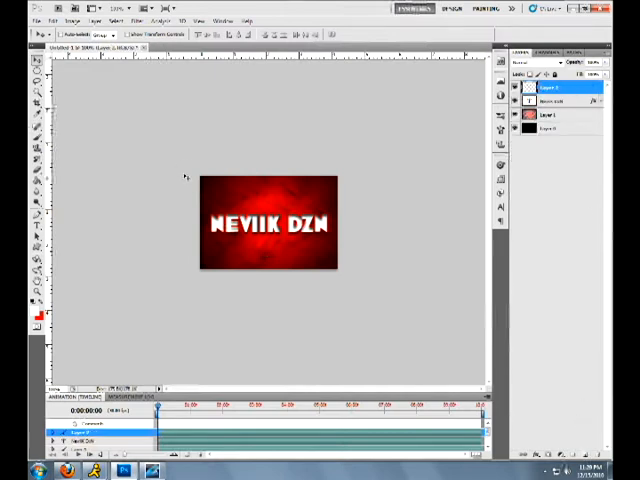
{"action": "mouse_move", "coordinate": [338, 224]}
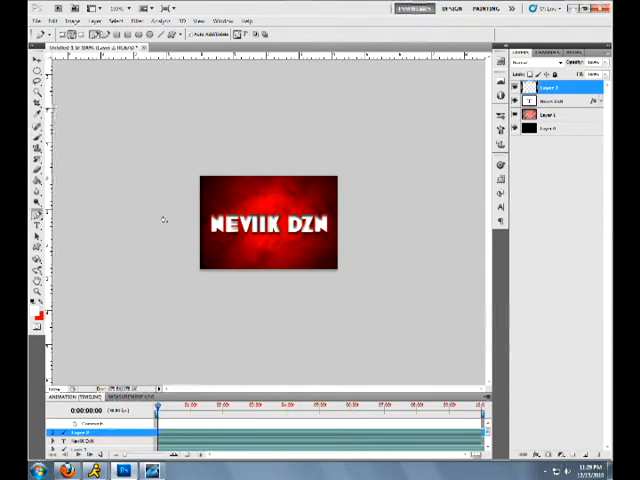
{"action": "mouse_move", "coordinate": [160, 210]}
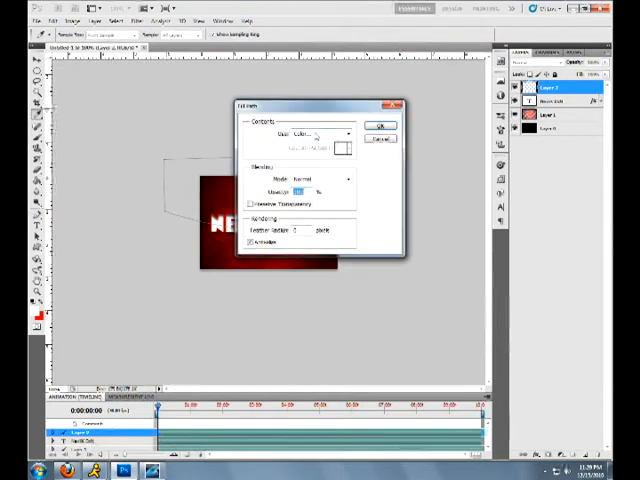
Fill the curved top-half shape with white on the new layer
{"action": "left_click", "coordinate": [318, 132]}
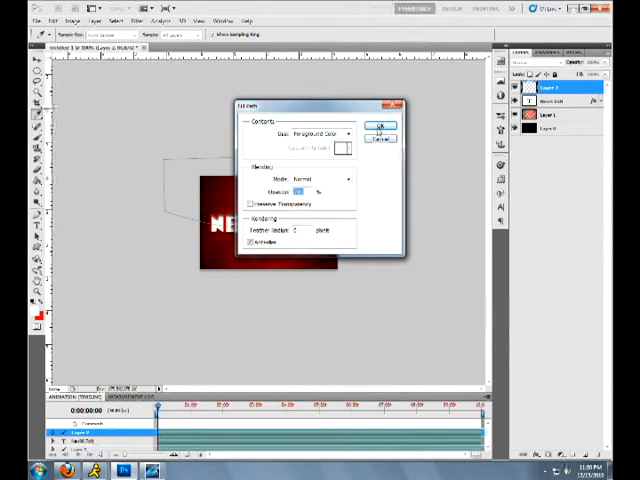
{"action": "left_click", "coordinate": [380, 122]}
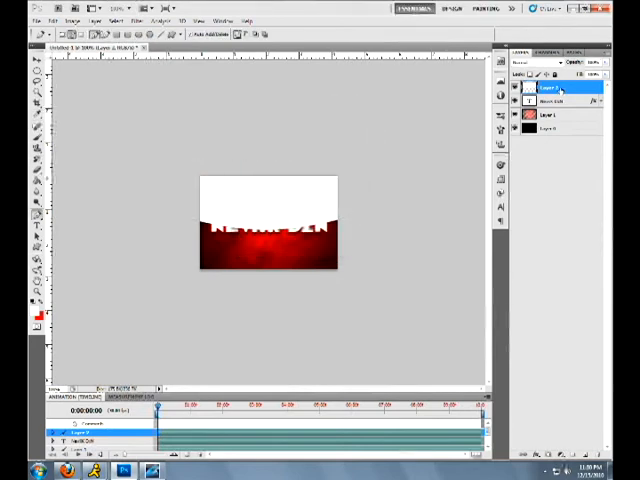
Lower the white shape to a faint translucent gloss beneath the text layer
{"action": "left_click", "coordinate": [560, 96]}
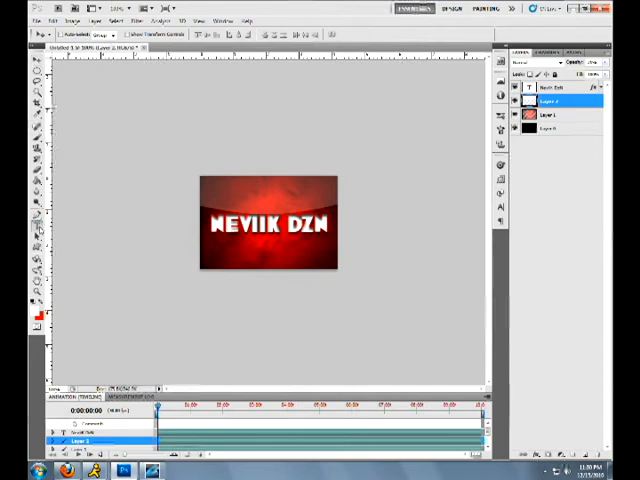
Place a small N mark in the bottom-right corner and reselect the text layer
{"action": "left_click", "coordinate": [24, 20]}
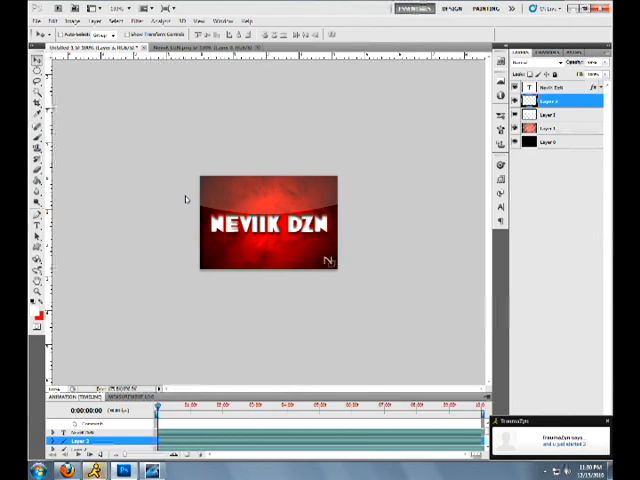
{"action": "mouse_move", "coordinate": [372, 110]}
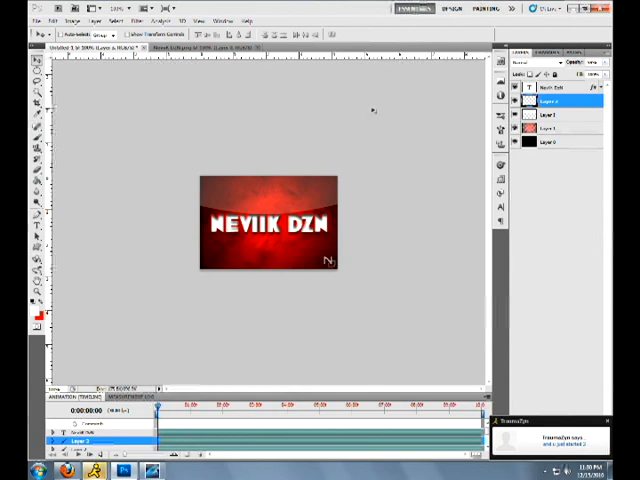
{"action": "left_click", "coordinate": [556, 88]}
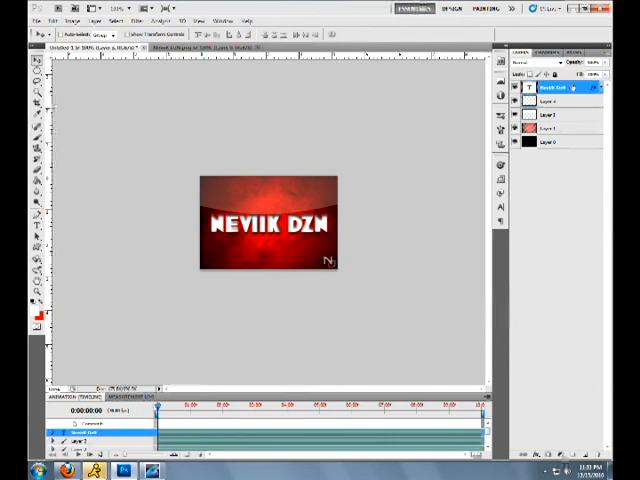